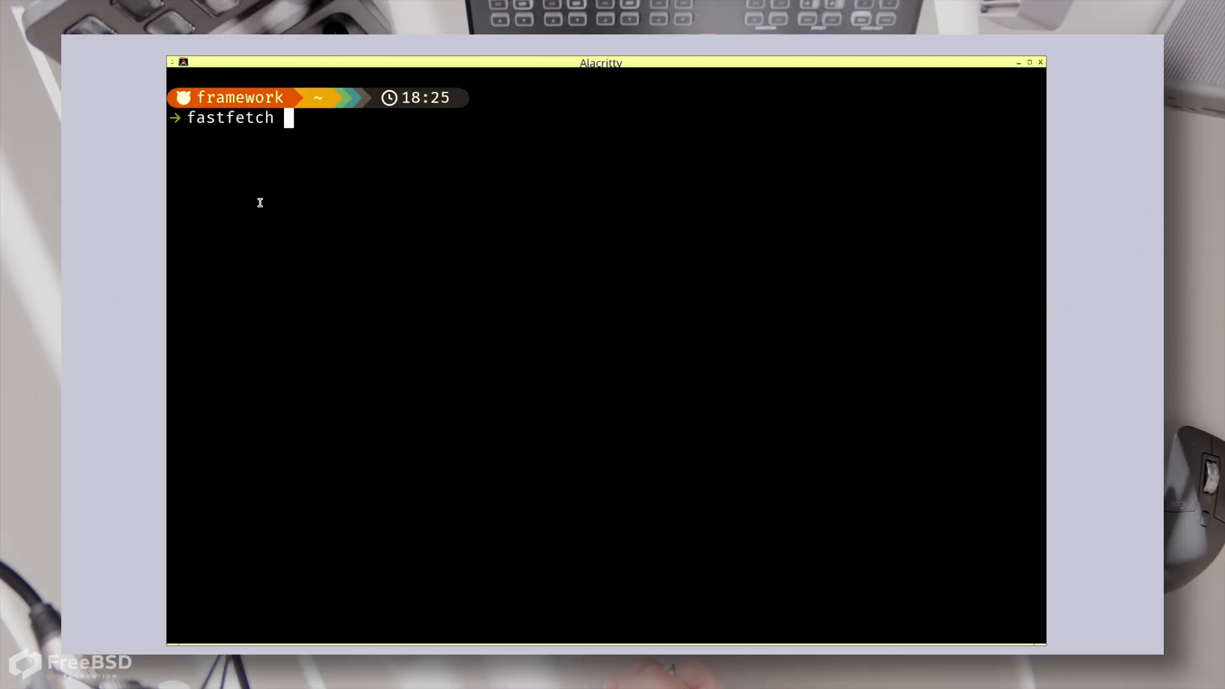
Run fastfetch at the Alacritty prompt and confirm it again in the CoreTerminal window
key("Return")
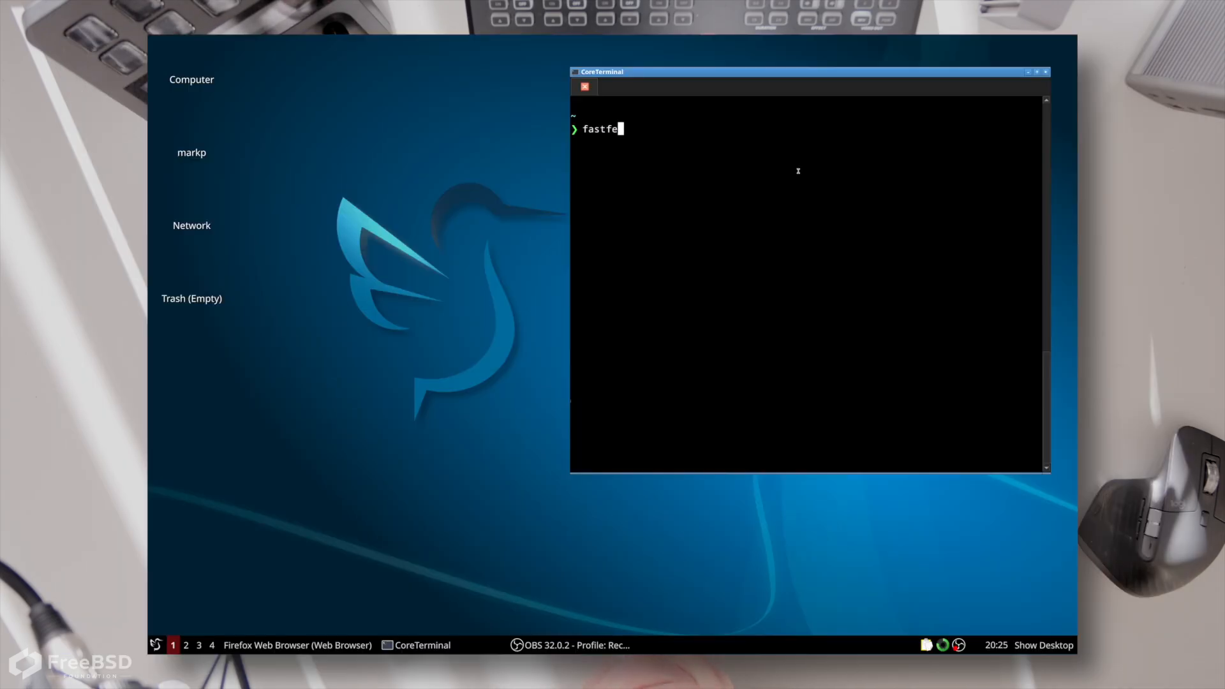
key("Return")
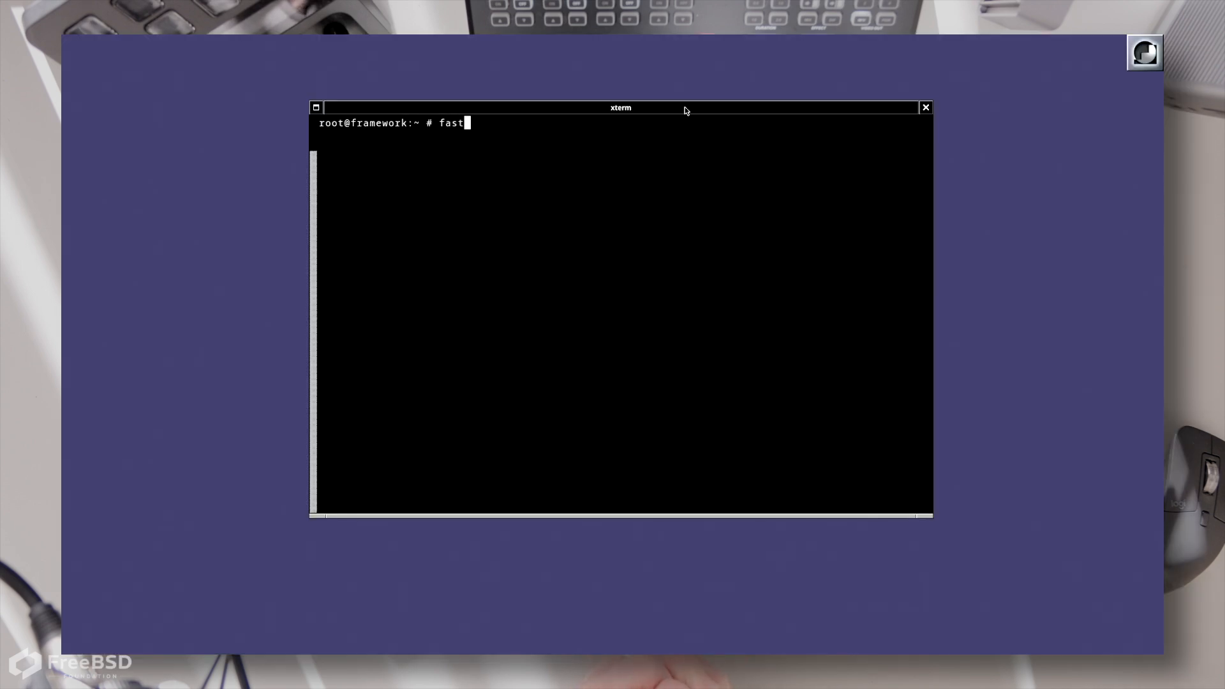
Complete the fastfetch command at the xterm root@framework prompt by entering 'fetch'
type("fetch")
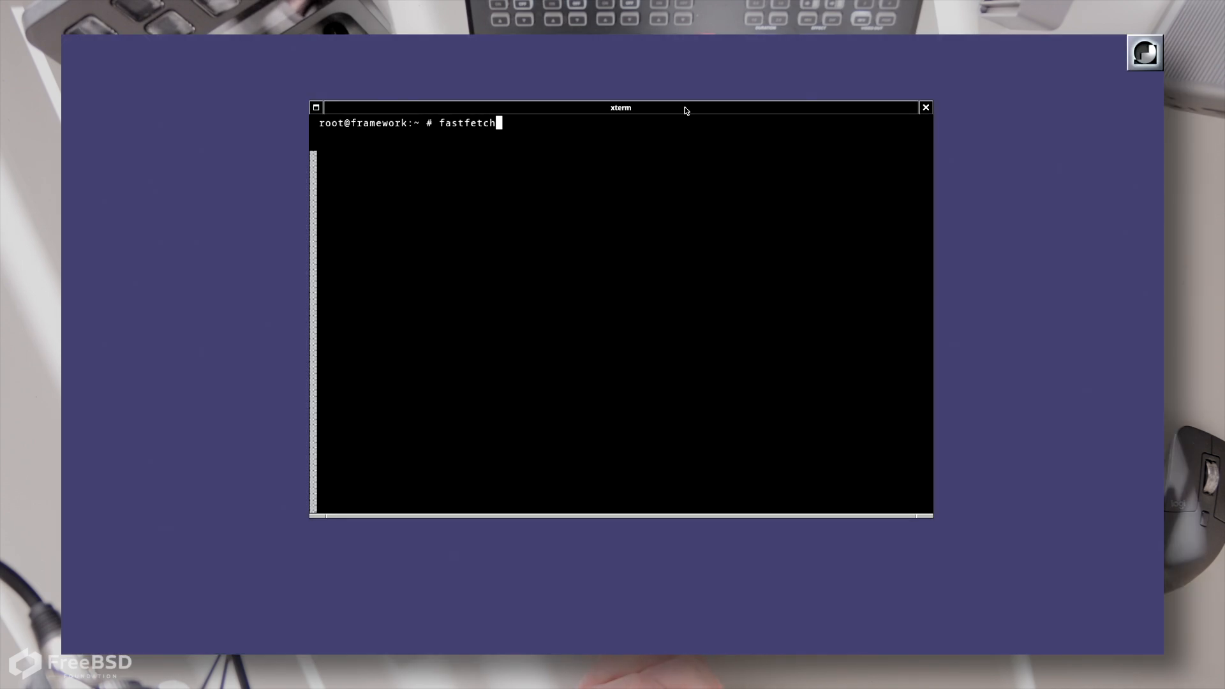